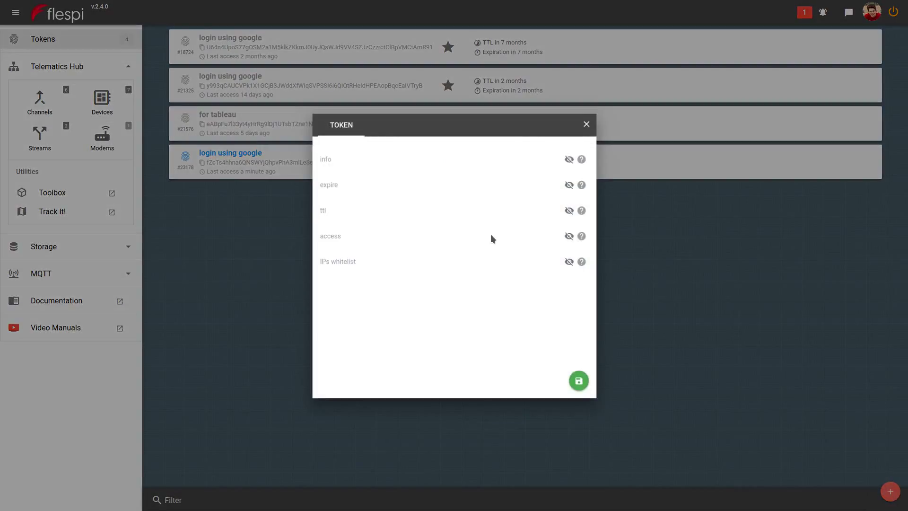
{"action": "mouse_move", "coordinate": [385, 163]}
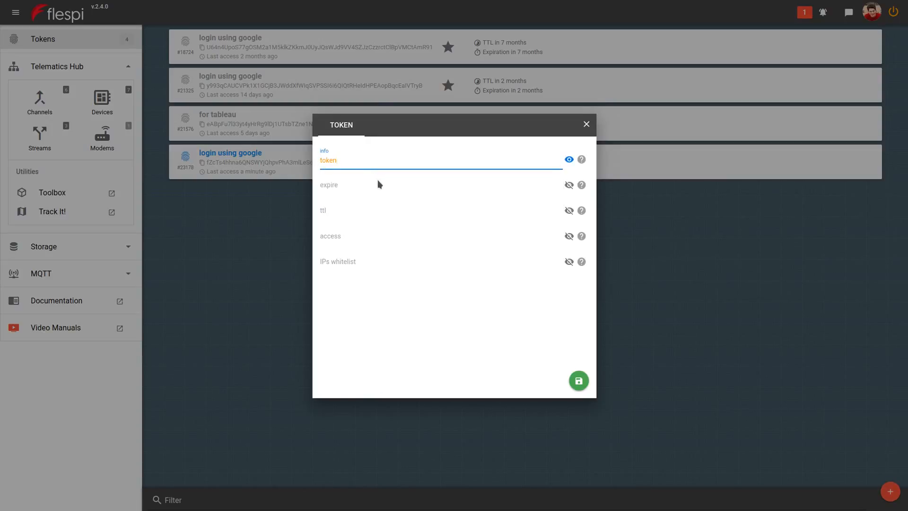
{"action": "left_click", "coordinate": [568, 185]}
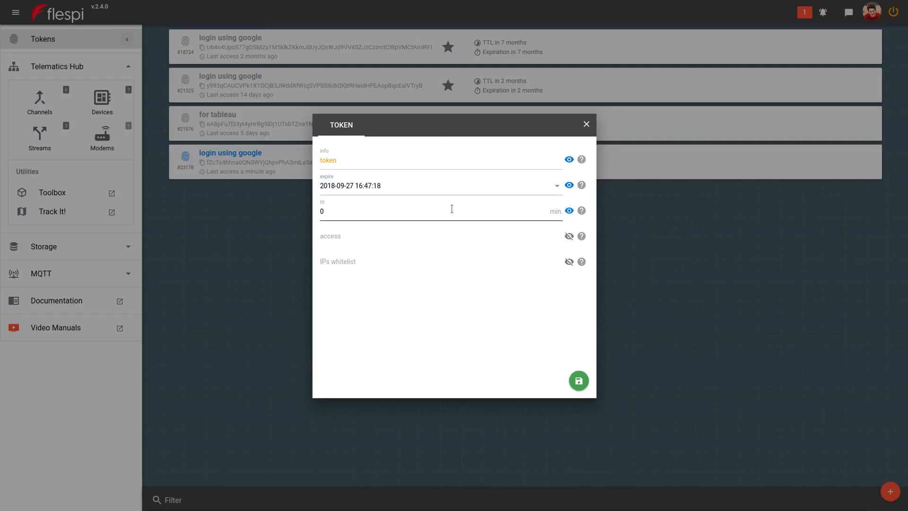
{"action": "left_click", "coordinate": [568, 210]}
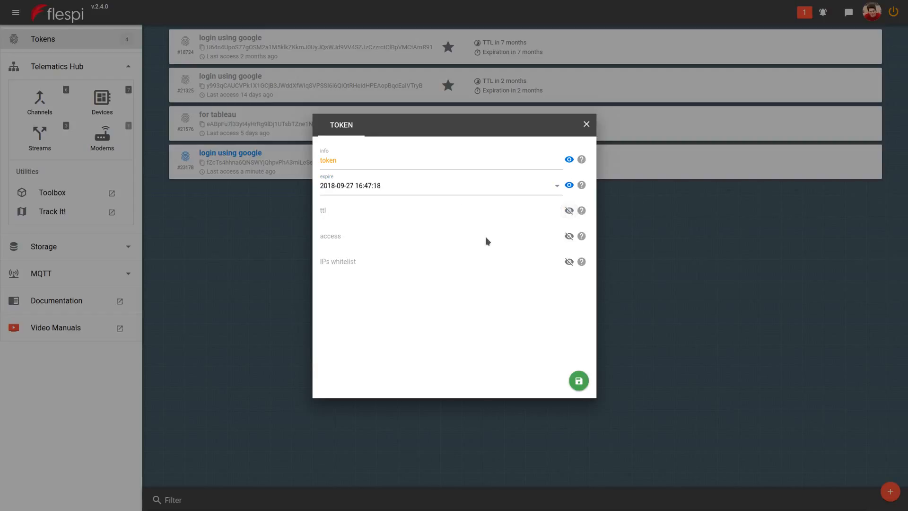
{"action": "mouse_move", "coordinate": [484, 242]}
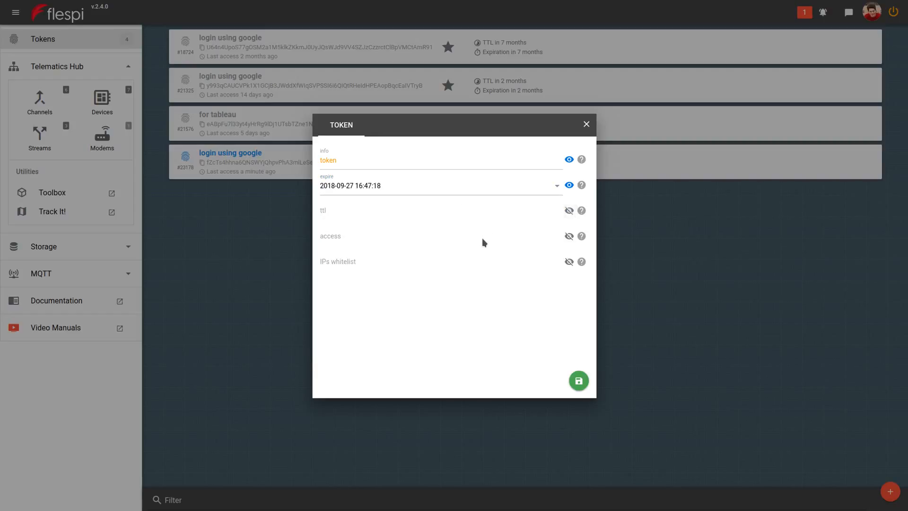
{"action": "left_click", "coordinate": [569, 237]}
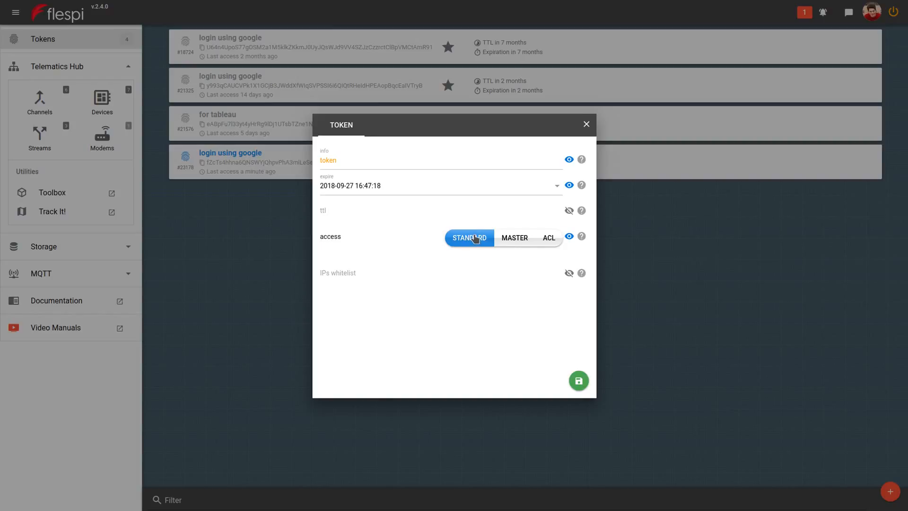
Change the token's access type from master to ACL
{"action": "left_click", "coordinate": [515, 237]}
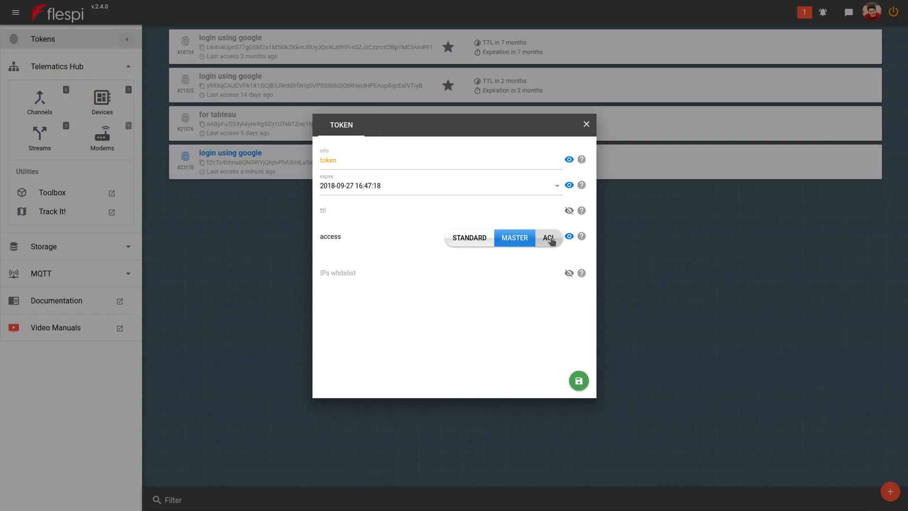
{"action": "left_click", "coordinate": [549, 237]}
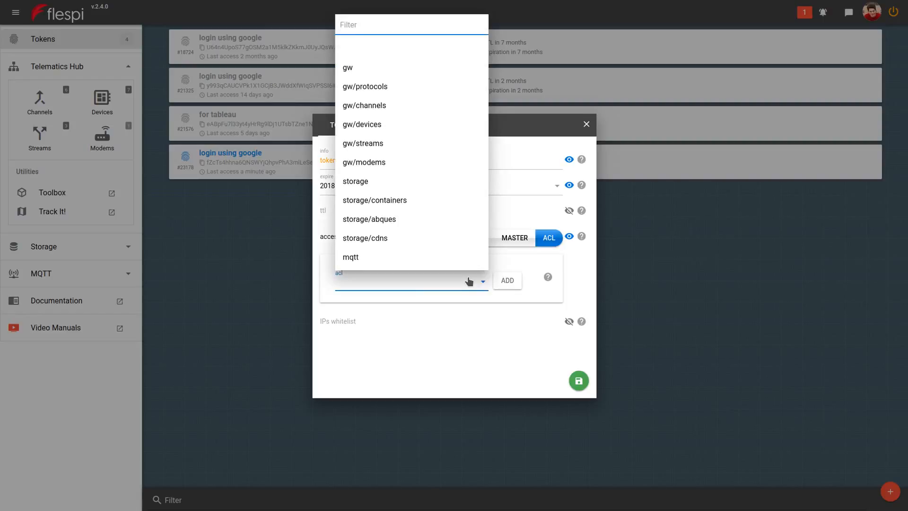
{"action": "mouse_move", "coordinate": [371, 129]}
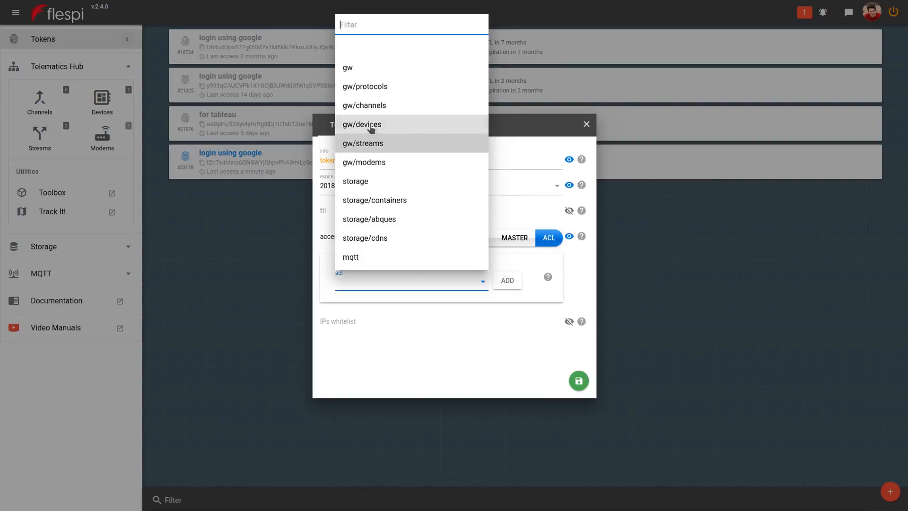
Add a gw/channels entry to the token's ACL list
{"action": "left_click", "coordinate": [364, 105]}
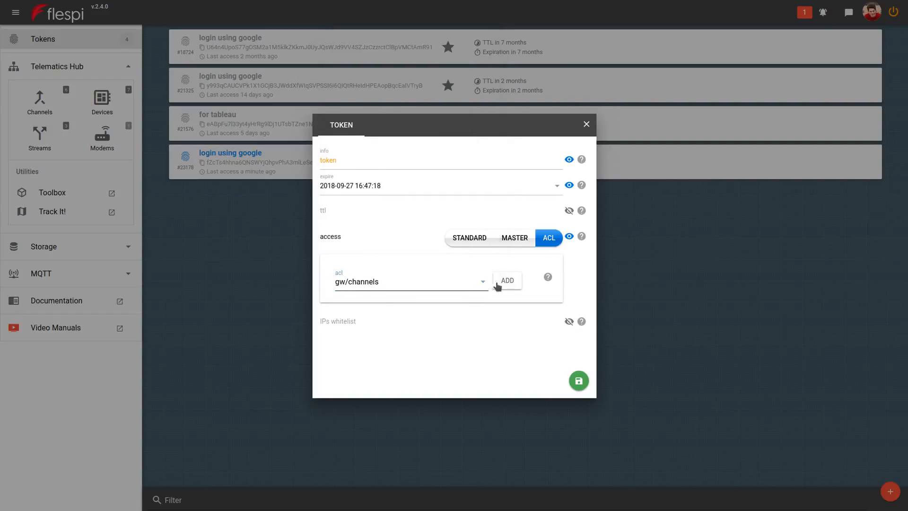
{"action": "left_click", "coordinate": [507, 280]}
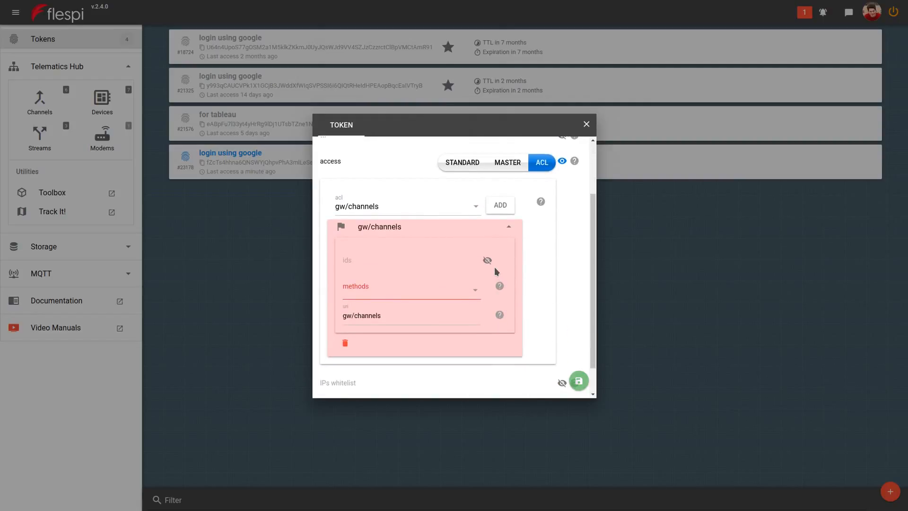
Allow only GET on the gw/channels rule and restrict it to channel id 3678
{"action": "left_click", "coordinate": [410, 289]}
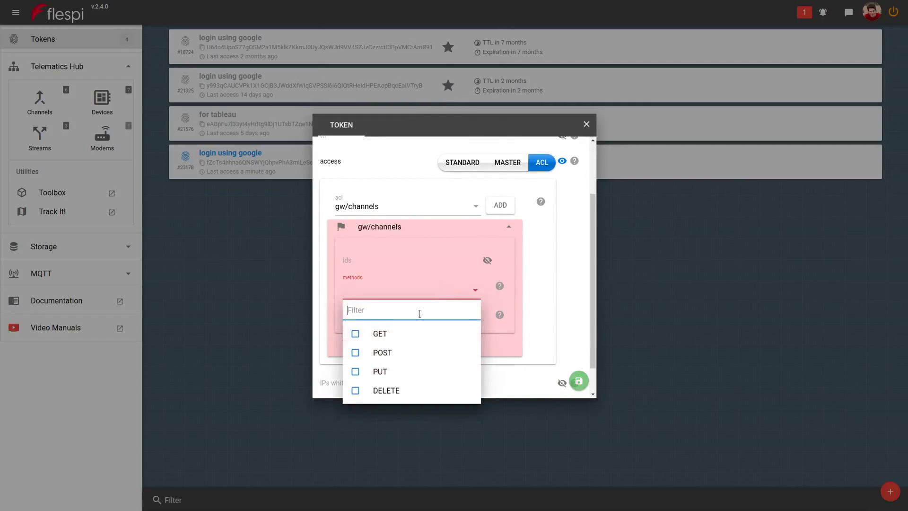
{"action": "left_click", "coordinate": [355, 333]}
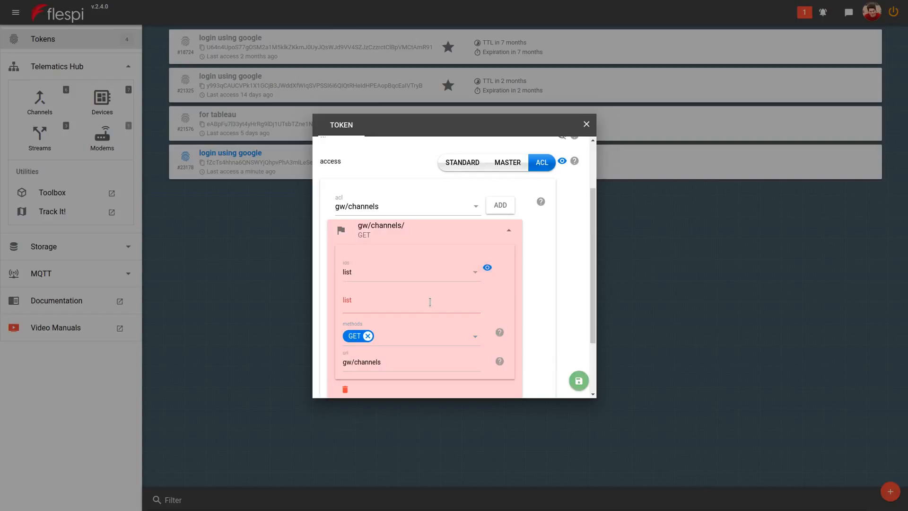
{"action": "left_click", "coordinate": [425, 303]}
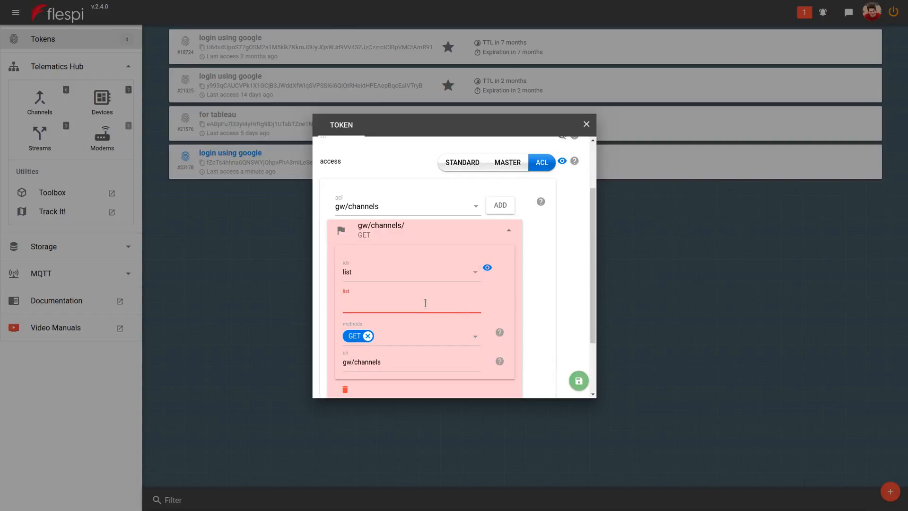
{"action": "type", "text": "367"}
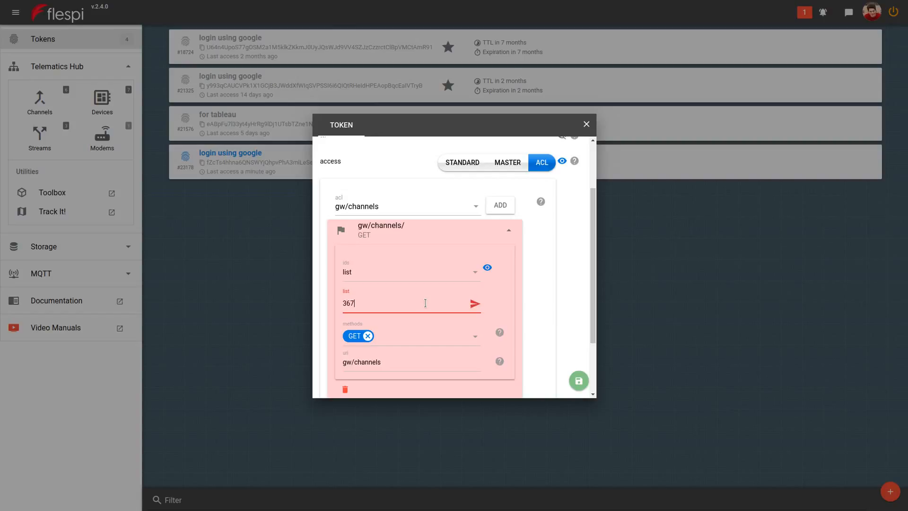
{"action": "type", "text": "8"}
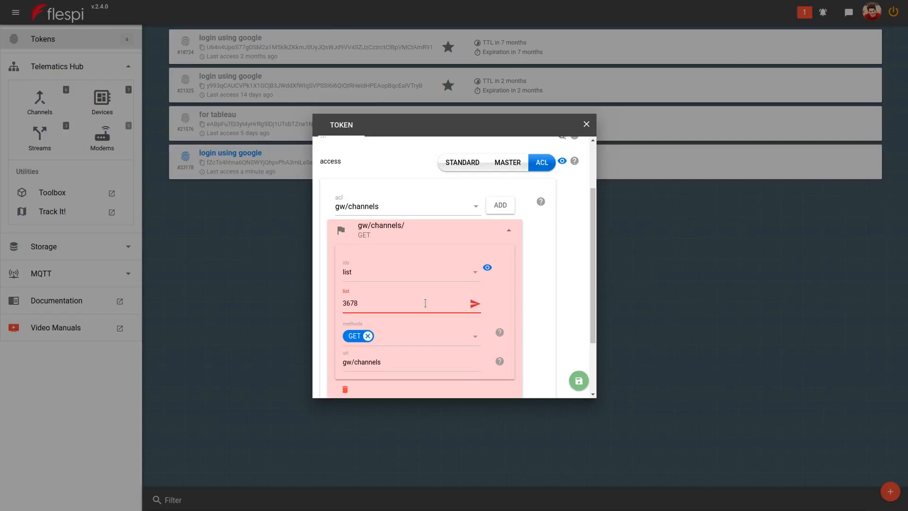
{"action": "left_click", "coordinate": [475, 303]}
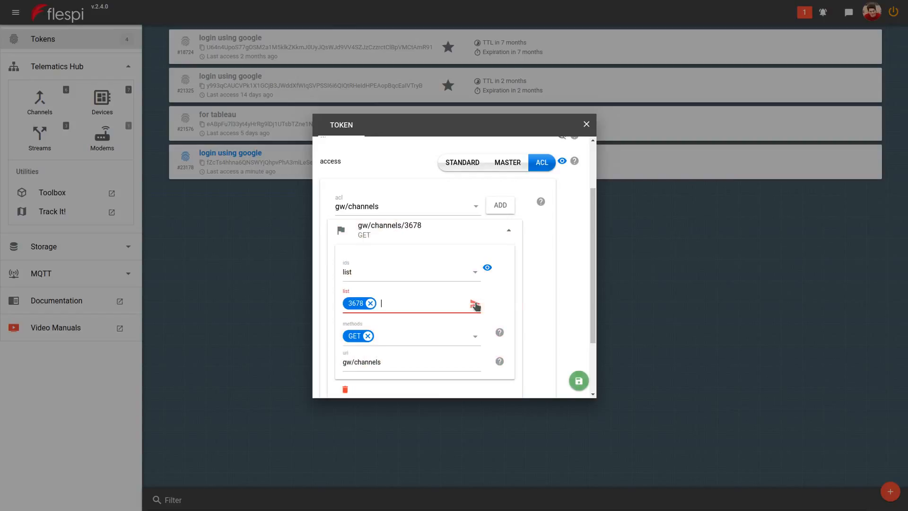
{"action": "scroll", "scroll_direction": "down", "scroll_amount": 3}
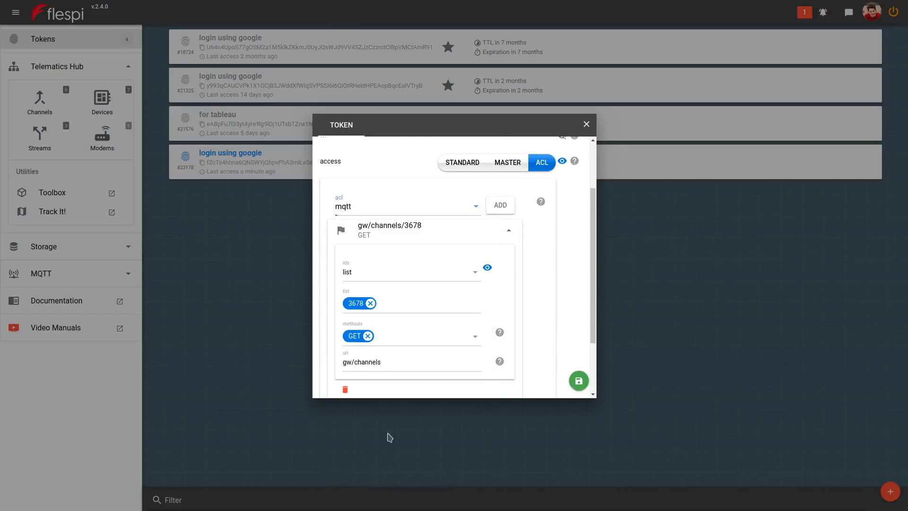
{"action": "mouse_move", "coordinate": [464, 297]}
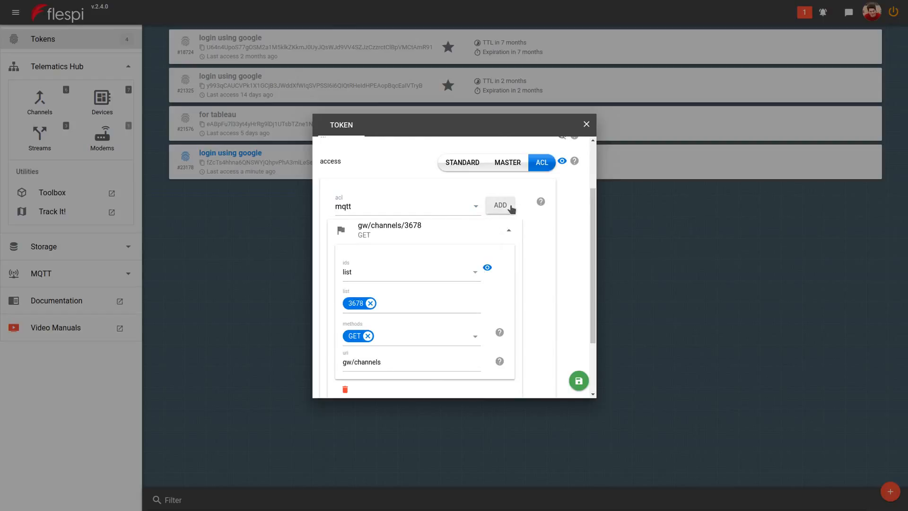
Configure the mqtt rule with topic #, publish and subscribe actions, and GET and POST methods
{"action": "scroll", "scroll_direction": "down", "scroll_amount": 3}
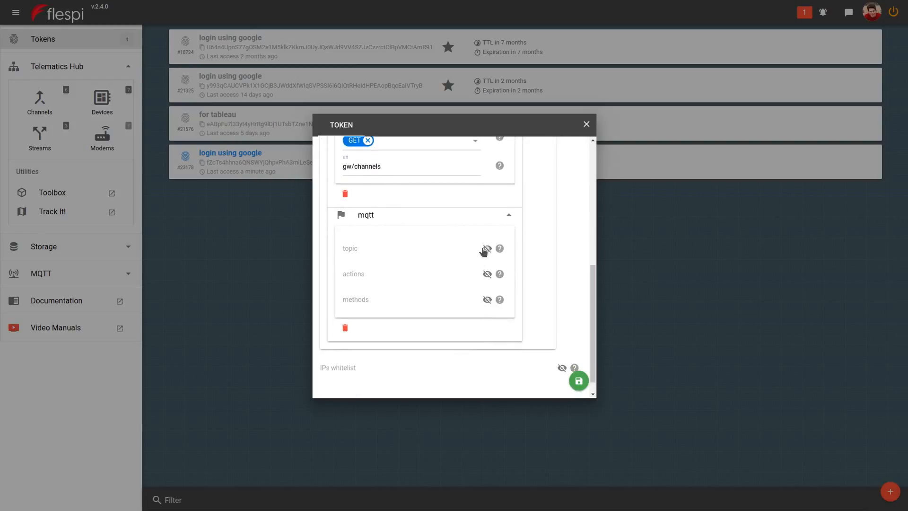
{"action": "mouse_move", "coordinate": [468, 256]}
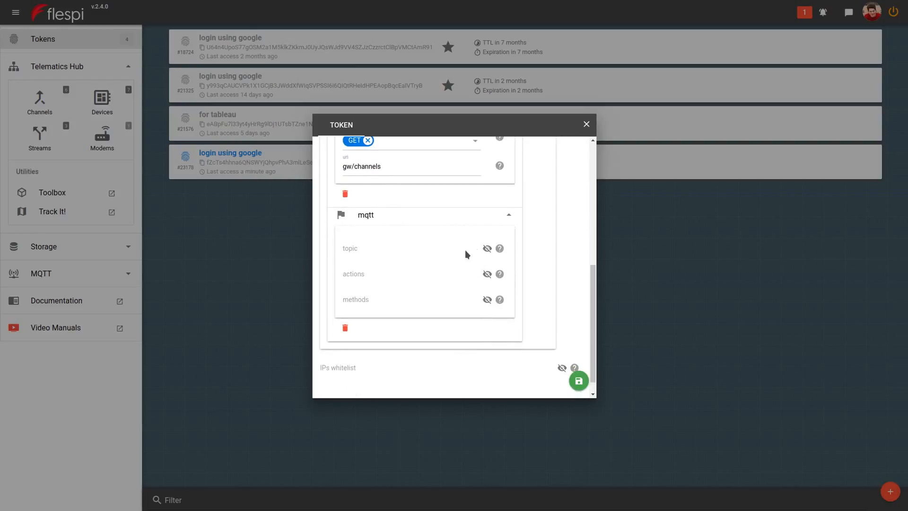
{"action": "left_click", "coordinate": [402, 248]}
{"action": "type", "text": "#"}
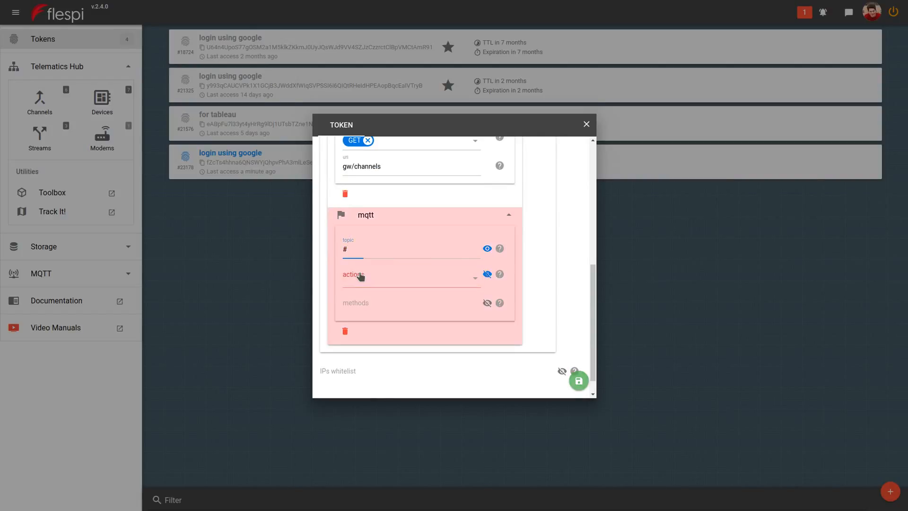
{"action": "left_click", "coordinate": [410, 274]}
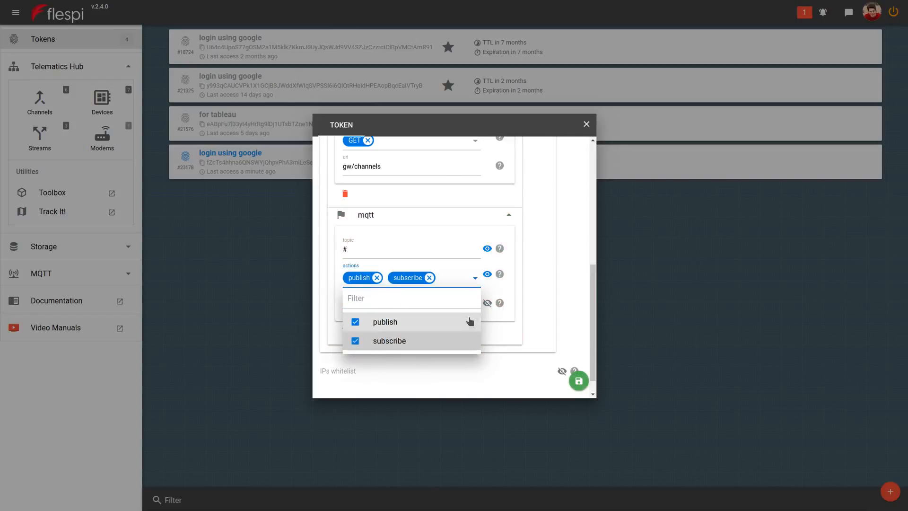
{"action": "left_click", "coordinate": [385, 322]}
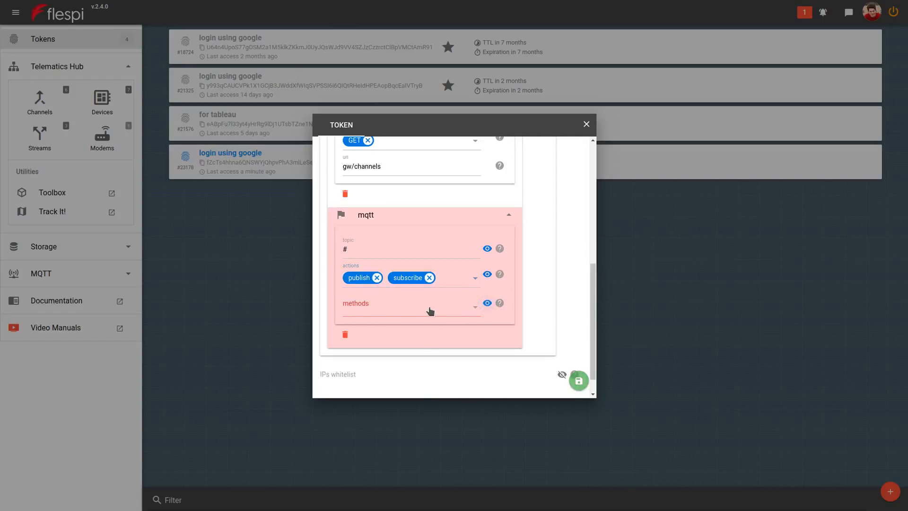
{"action": "left_click", "coordinate": [426, 306]}
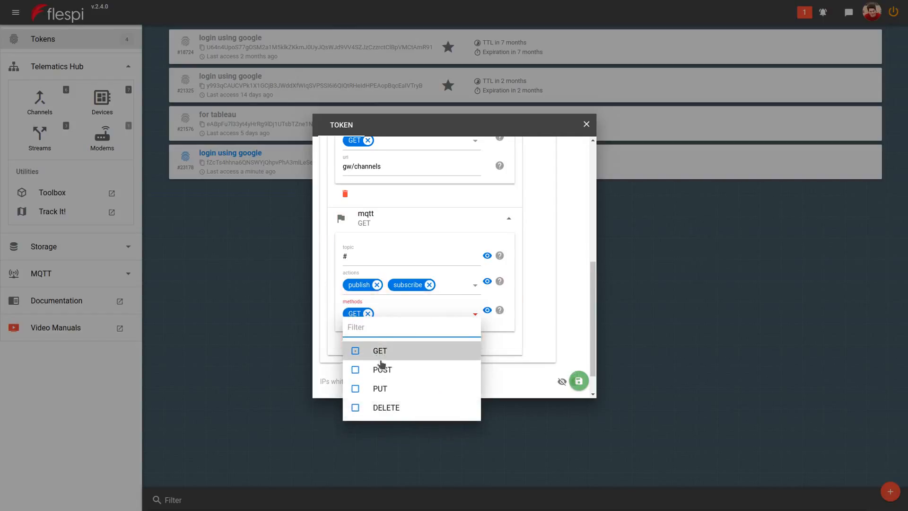
{"action": "left_click", "coordinate": [382, 369]}
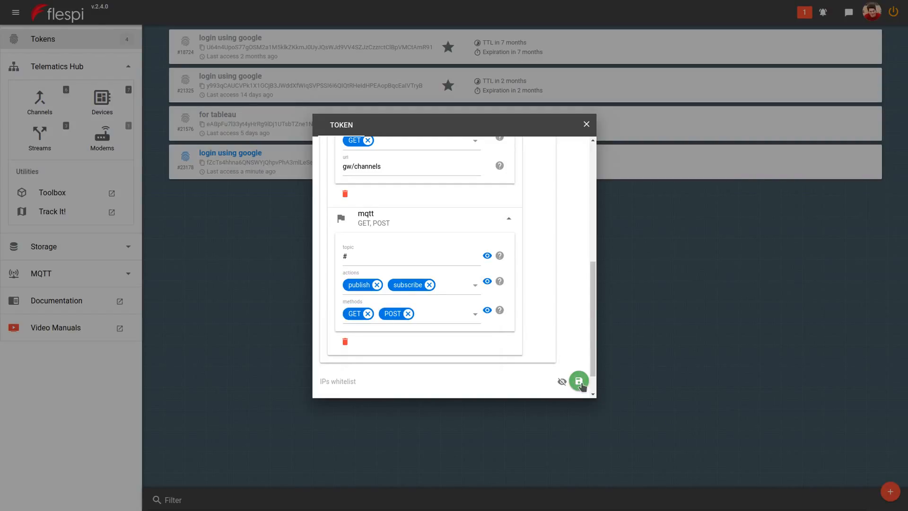
Save the token so it lists as "token" and copy its key
{"action": "left_click", "coordinate": [579, 380]}
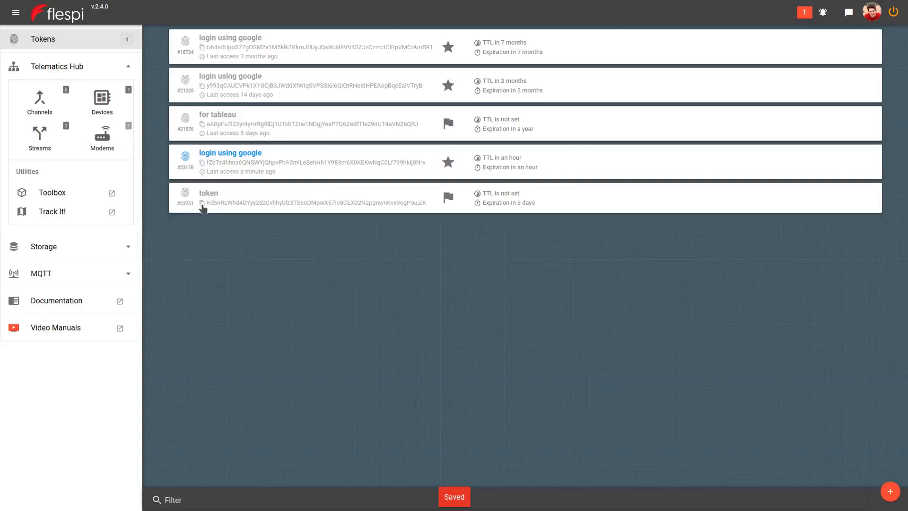
{"action": "left_click", "coordinate": [201, 203]}
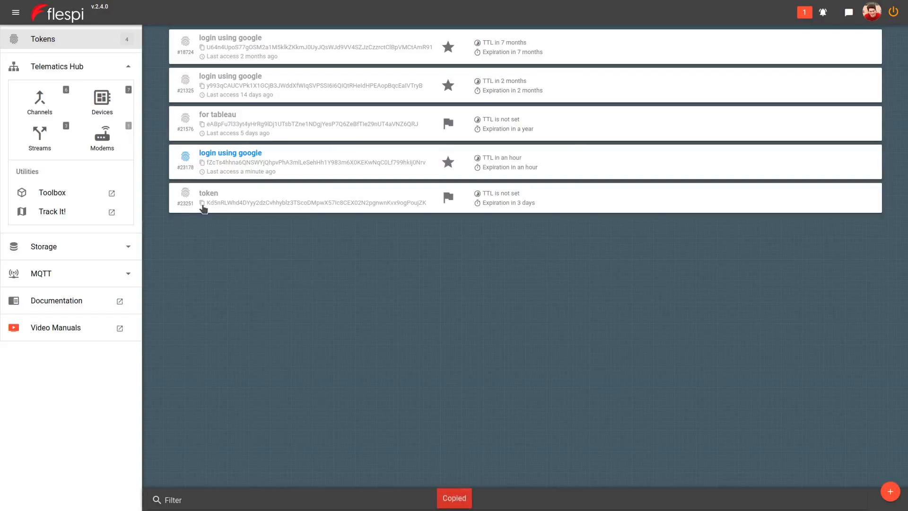